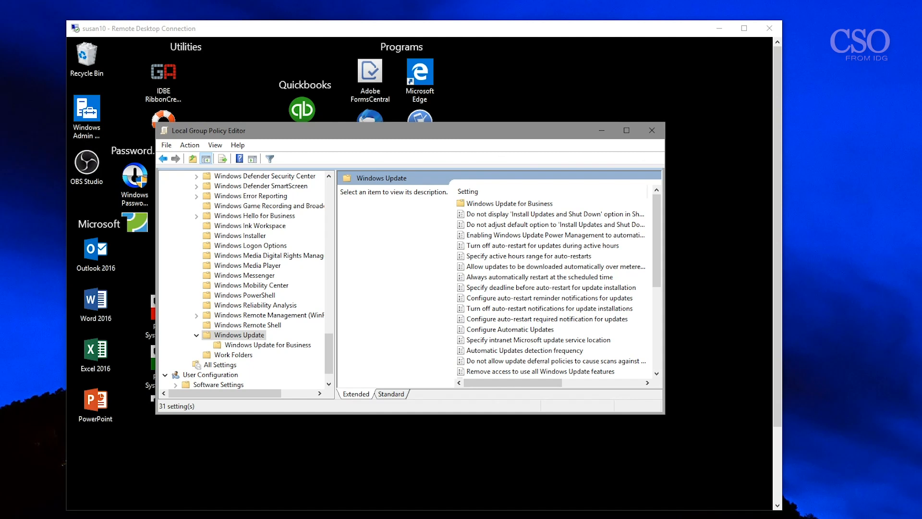
mouse_move(622, 482)
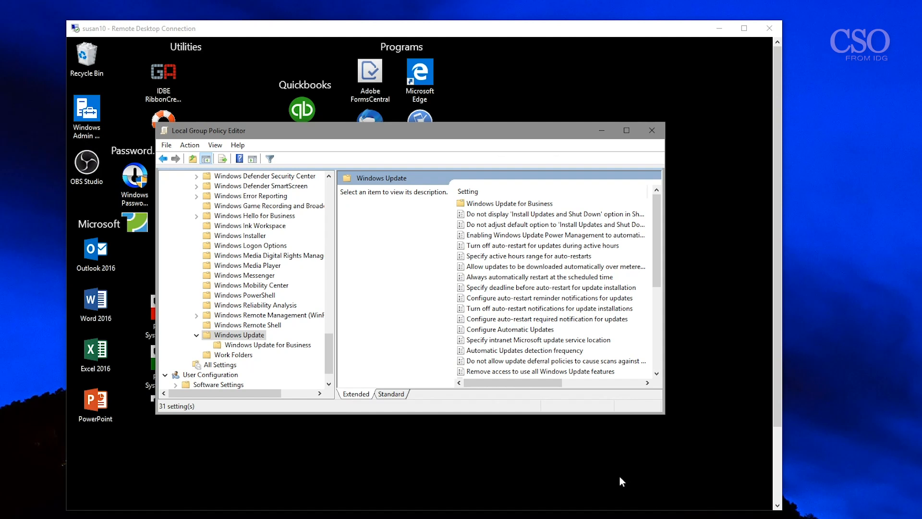
mouse_move(483, 208)
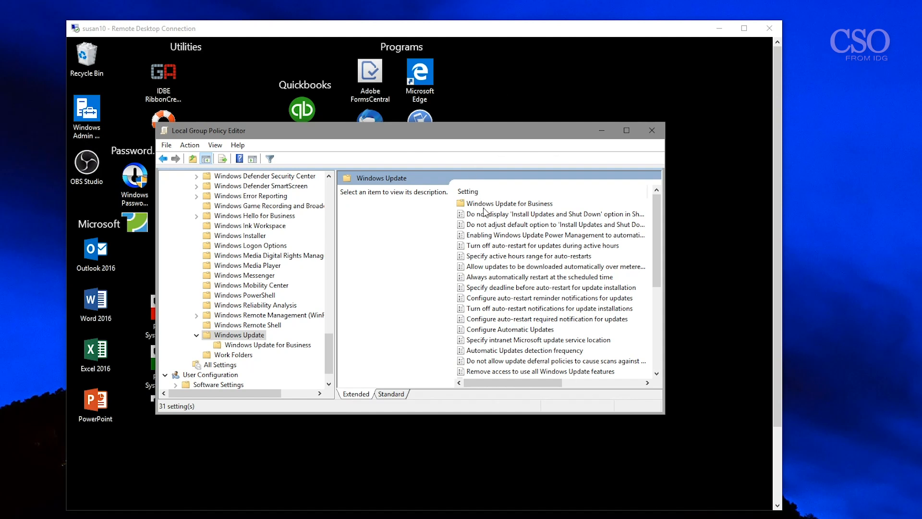
Go into the Windows Update for Business policy folder under Windows Update
click(268, 345)
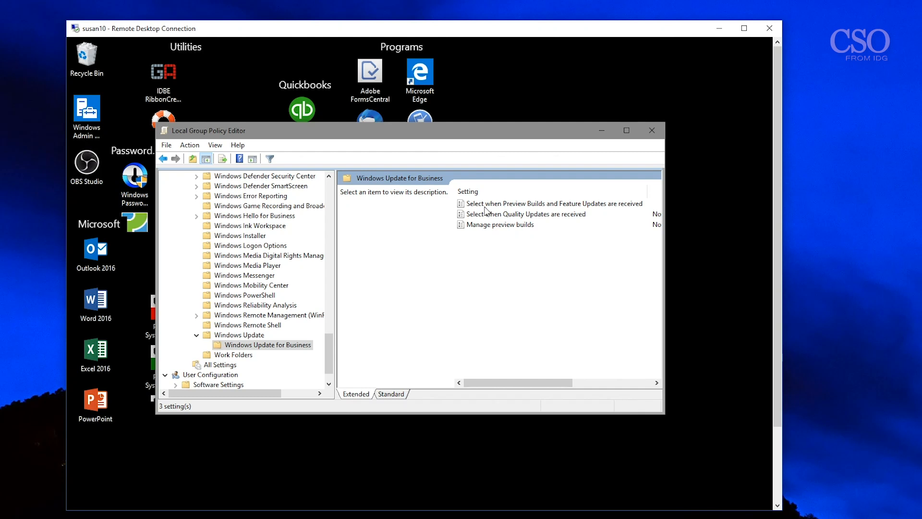
Open 'Select when Preview Builds and Feature Updates are received' showing Enabled, Semi-Annual Channel, 360 days
click(551, 203)
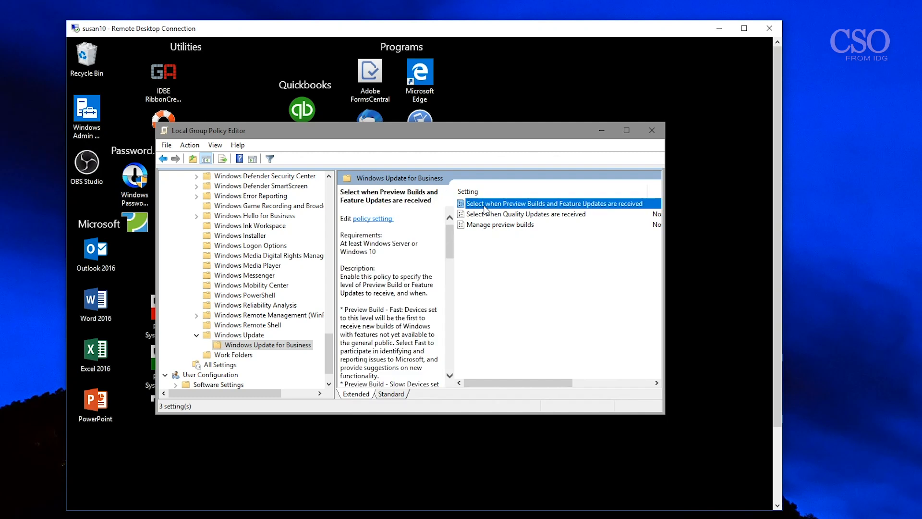
double_click(553, 203)
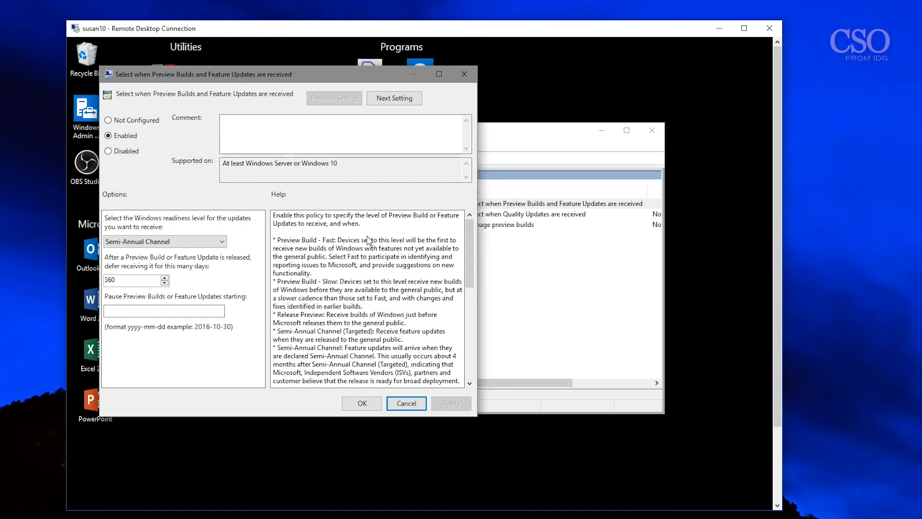
Review the Semi-Annual Channel and 360-day options, then cancel the dialog unchanged
click(164, 241)
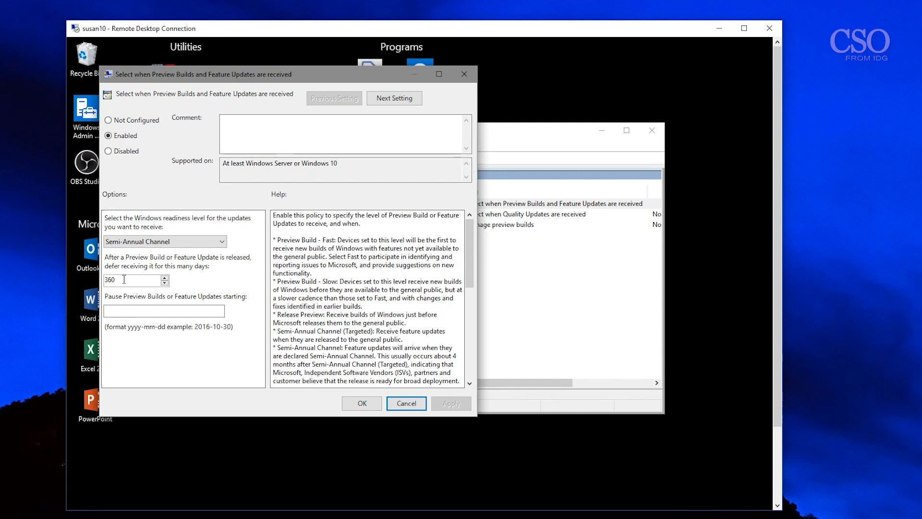
mouse_move(131, 294)
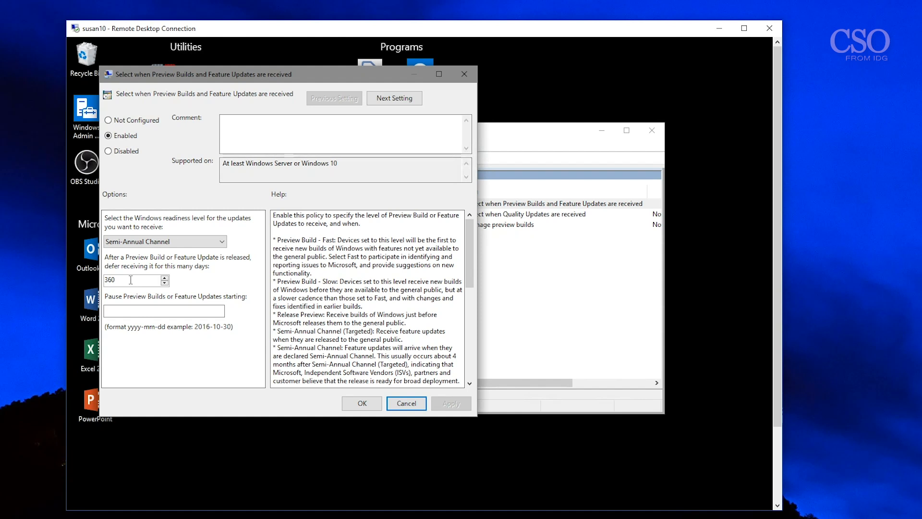
mouse_move(528, 475)
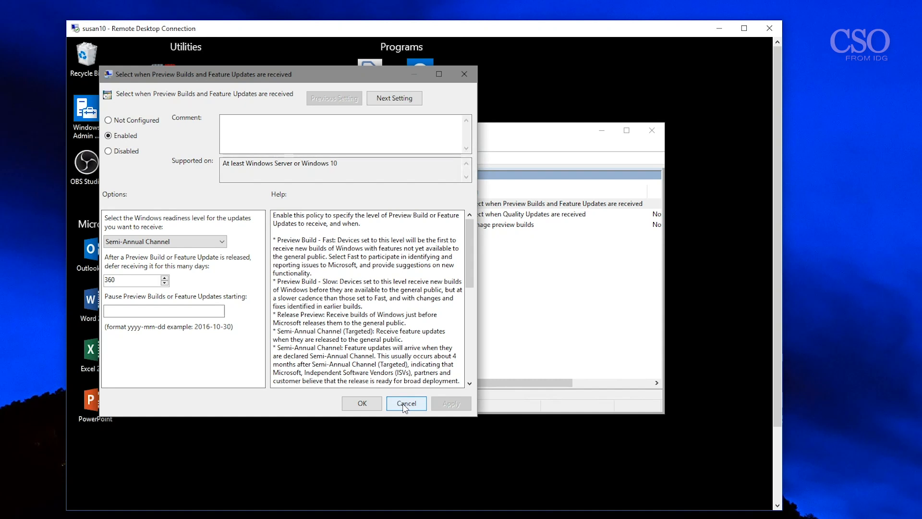
click(405, 404)
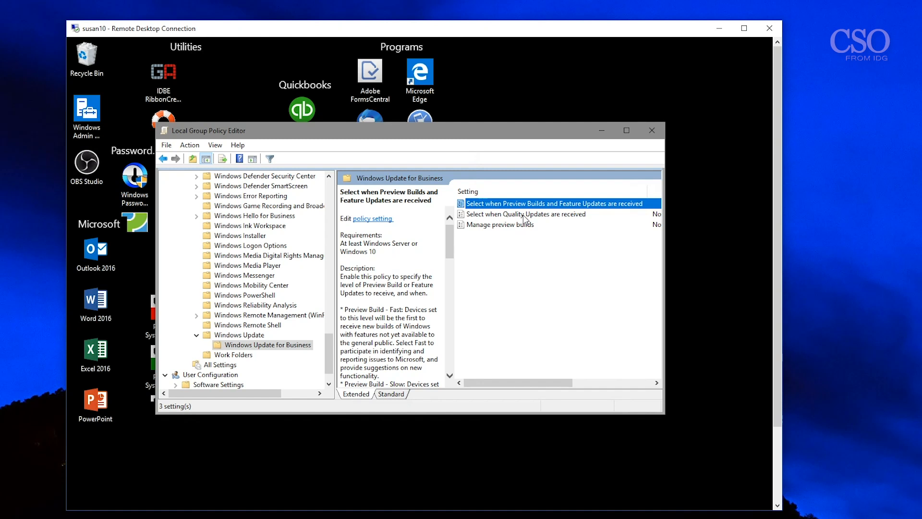
Enable 'Select when Quality Updates are received' with an 11-day deferral and confirm
double_click(525, 214)
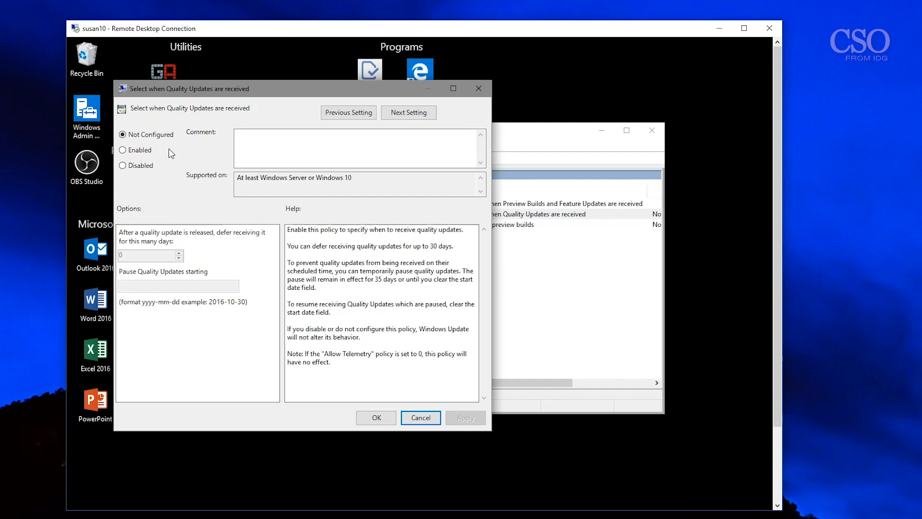
mouse_move(122, 165)
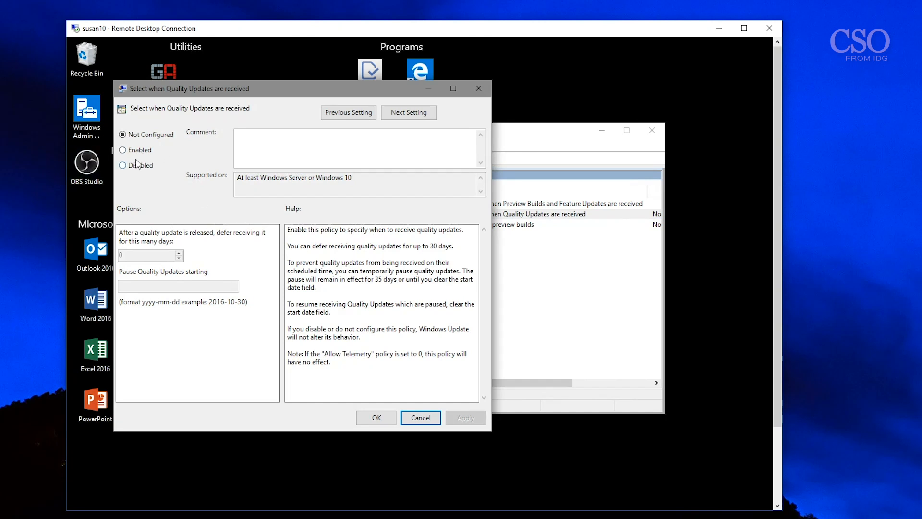
click(122, 150)
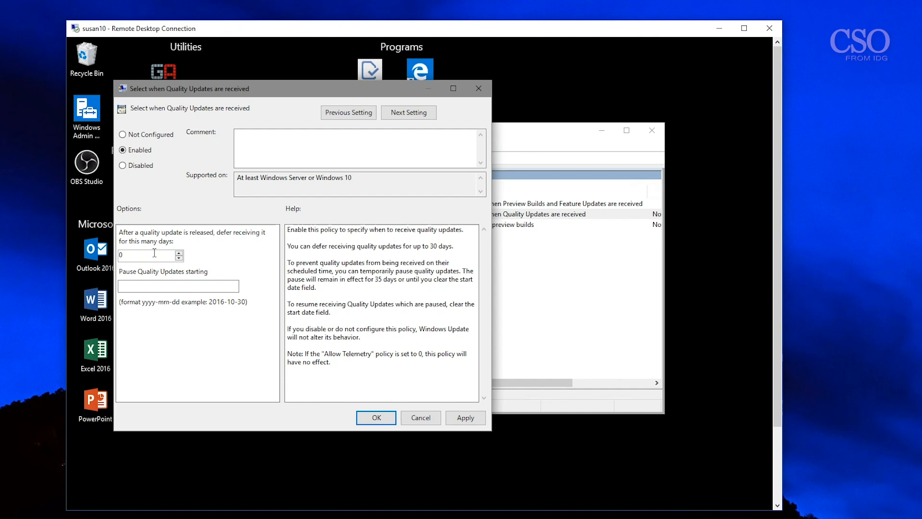
mouse_move(154, 287)
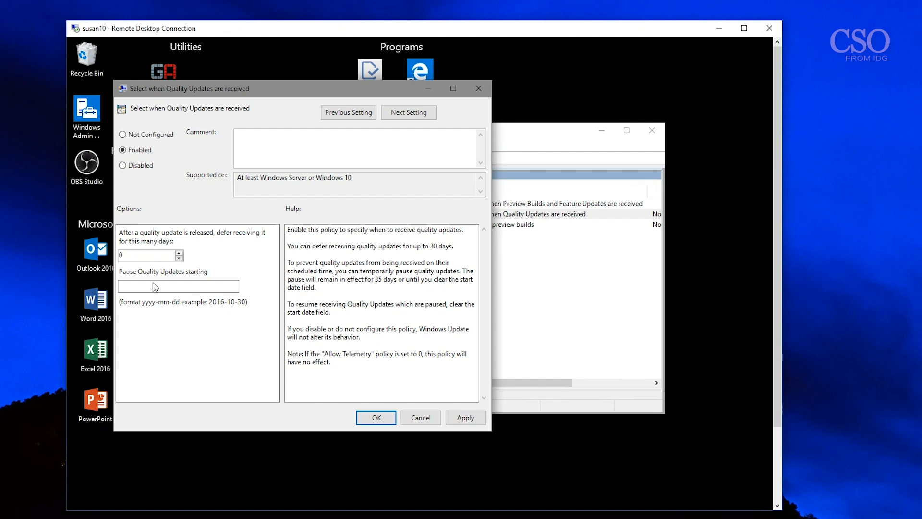
click(178, 286)
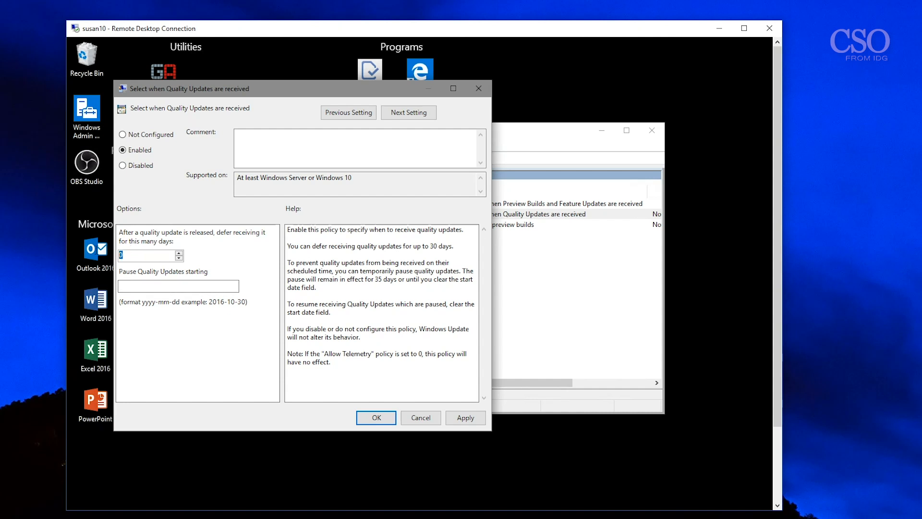
text(11)
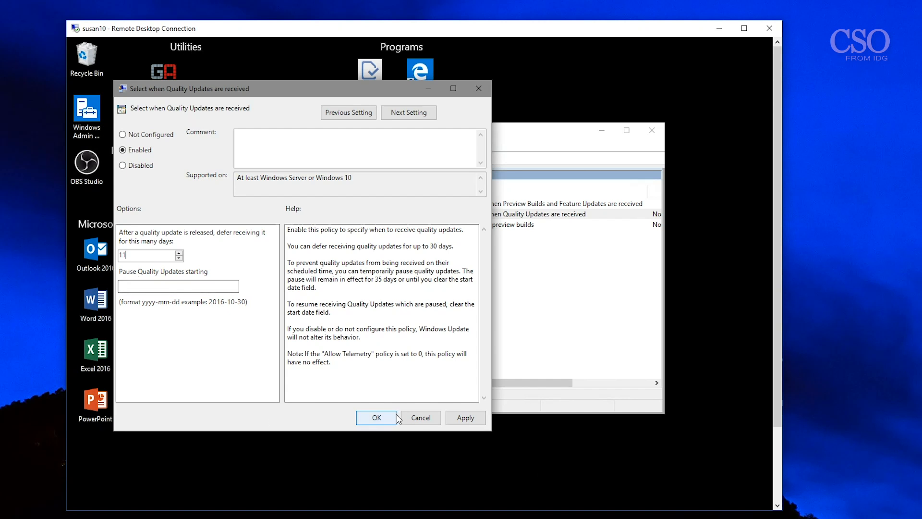
click(377, 418)
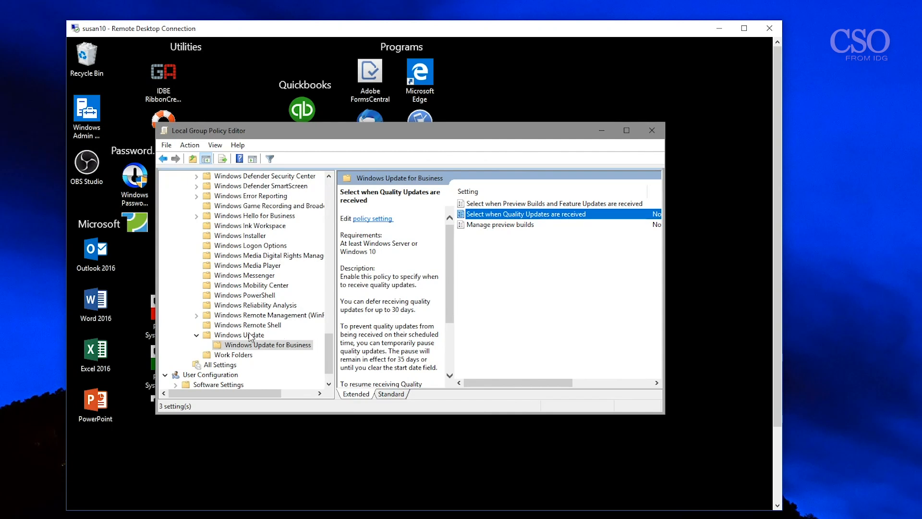
Return to the Windows Update folder and open 'Turn off auto-restart for updates during active hours'
click(239, 334)
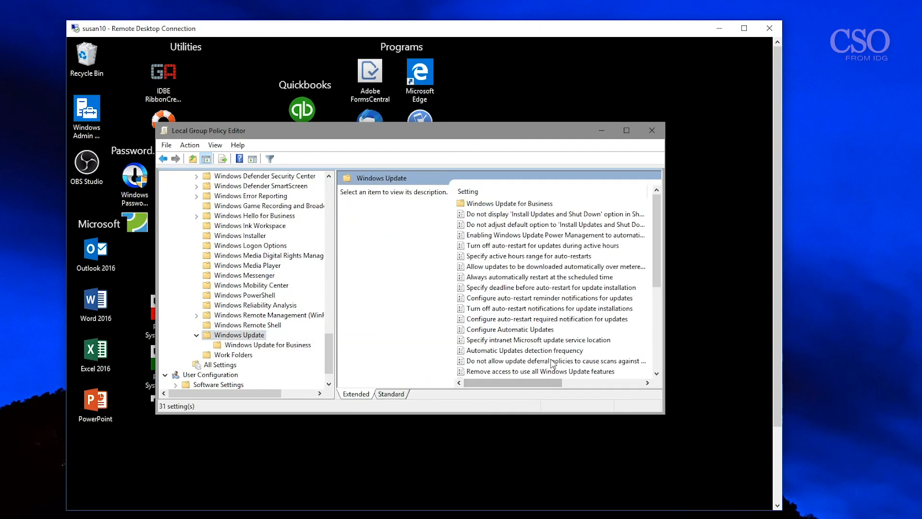
mouse_move(415, 427)
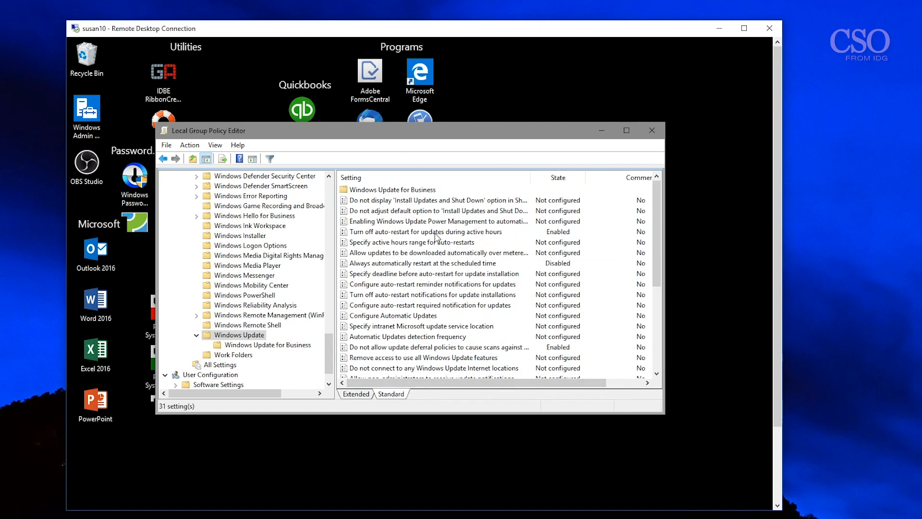
click(426, 231)
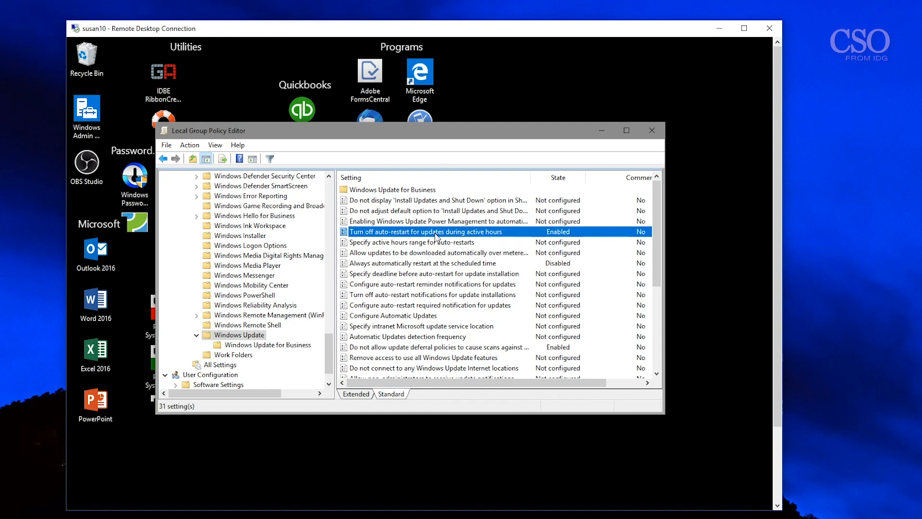
double_click(426, 232)
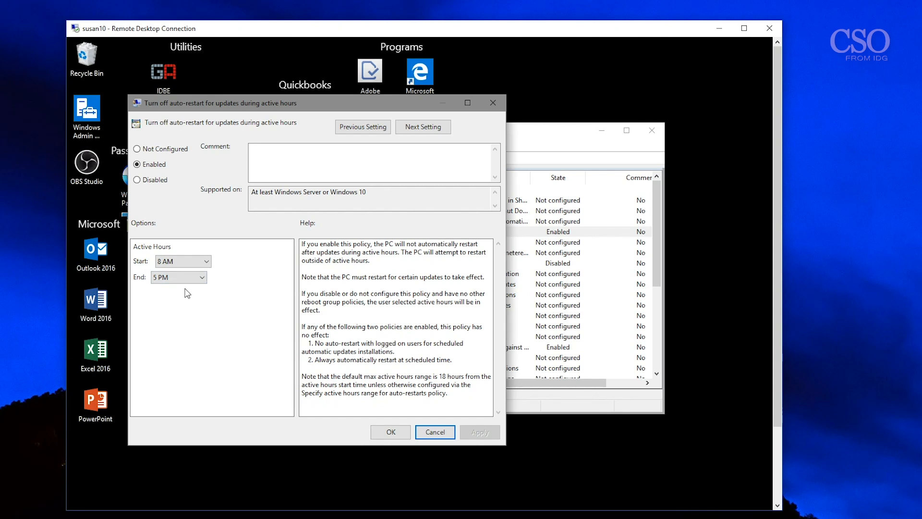
mouse_move(188, 285)
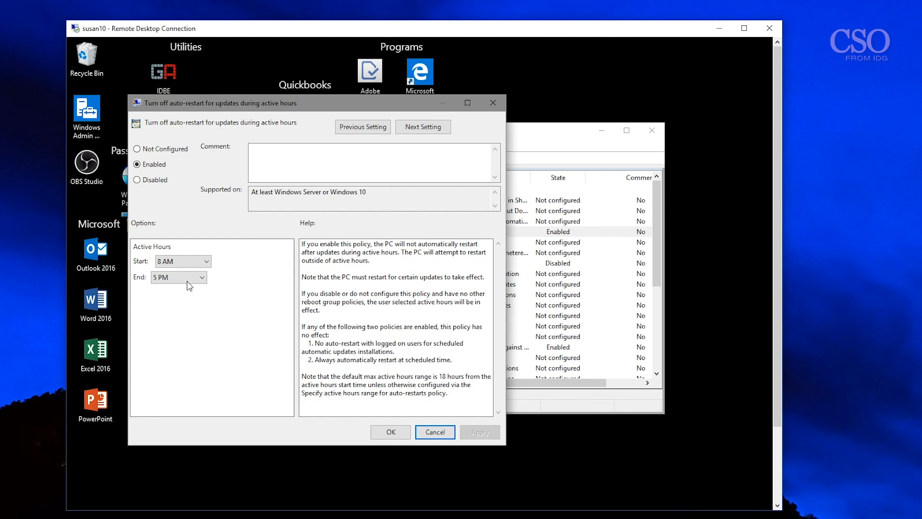
mouse_move(156, 305)
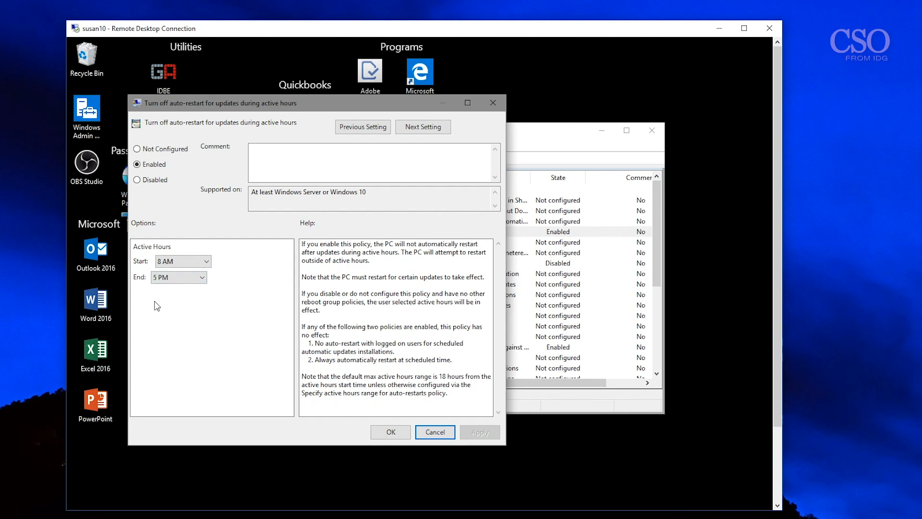
mouse_move(166, 299)
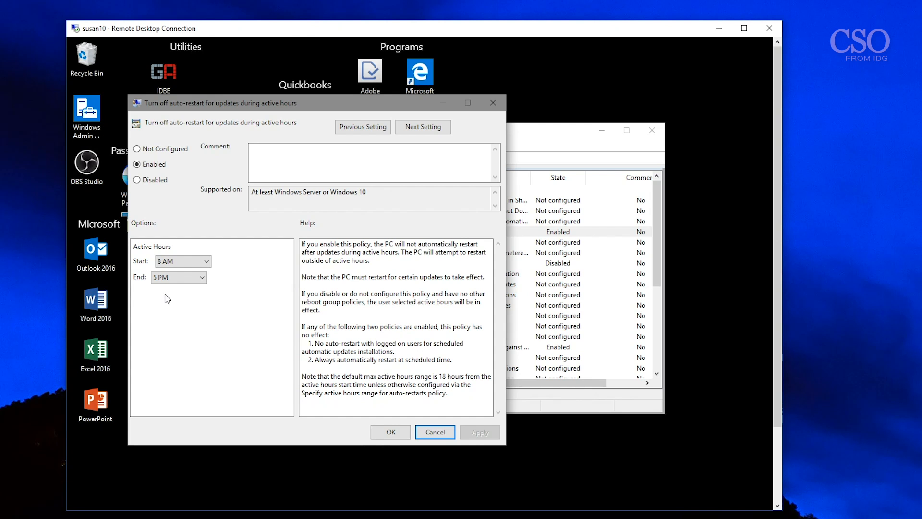
mouse_move(185, 304)
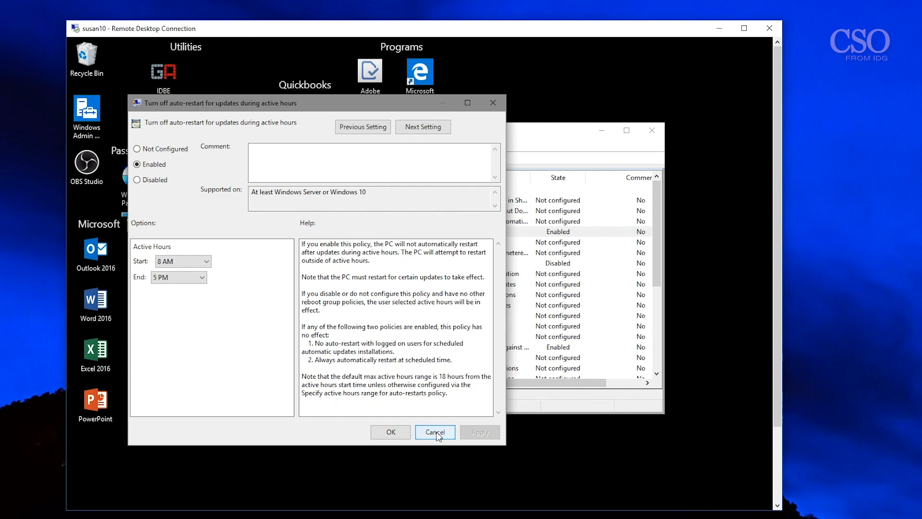
Cancel the 8 AM–5 PM active-hours policy unchanged and select 'Always automatically restart at the scheduled time'
click(434, 431)
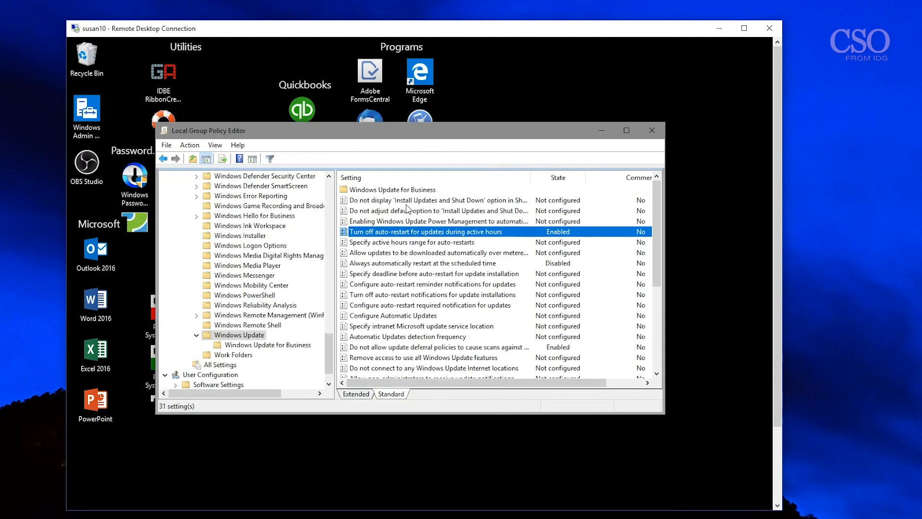
click(422, 263)
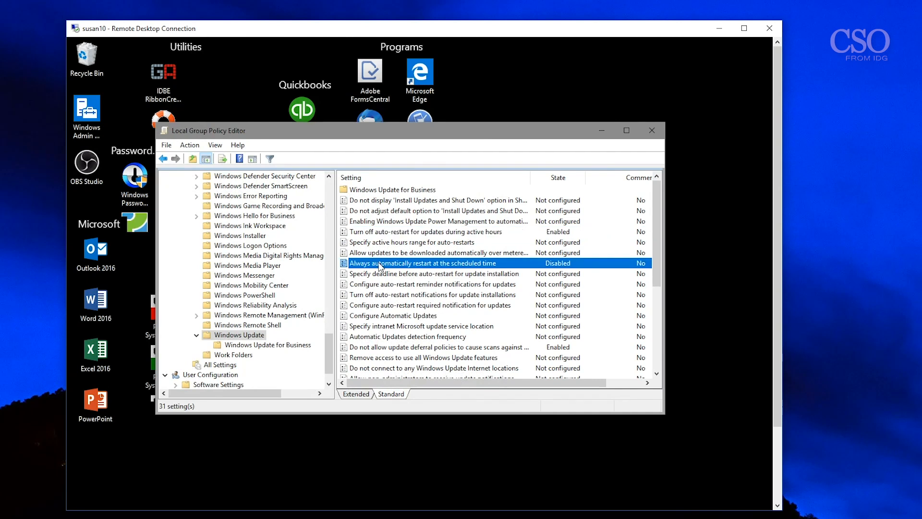
double_click(422, 263)
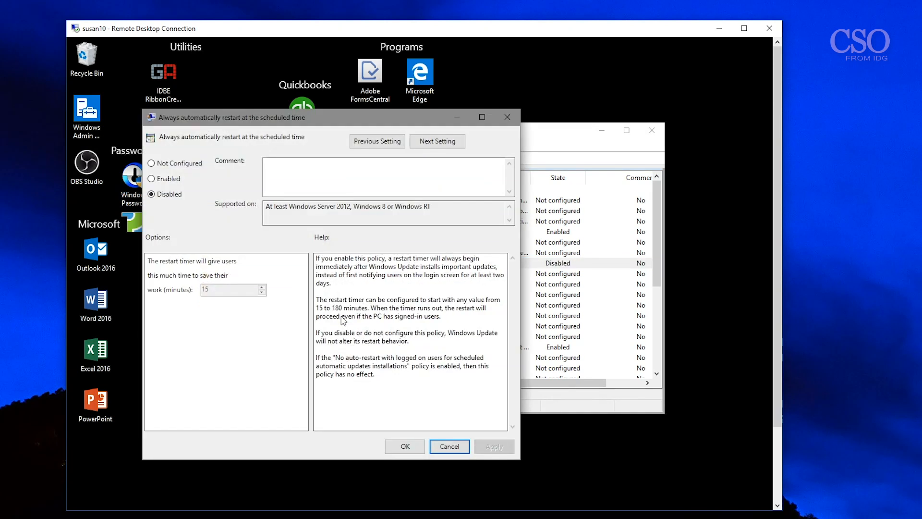
mouse_move(339, 366)
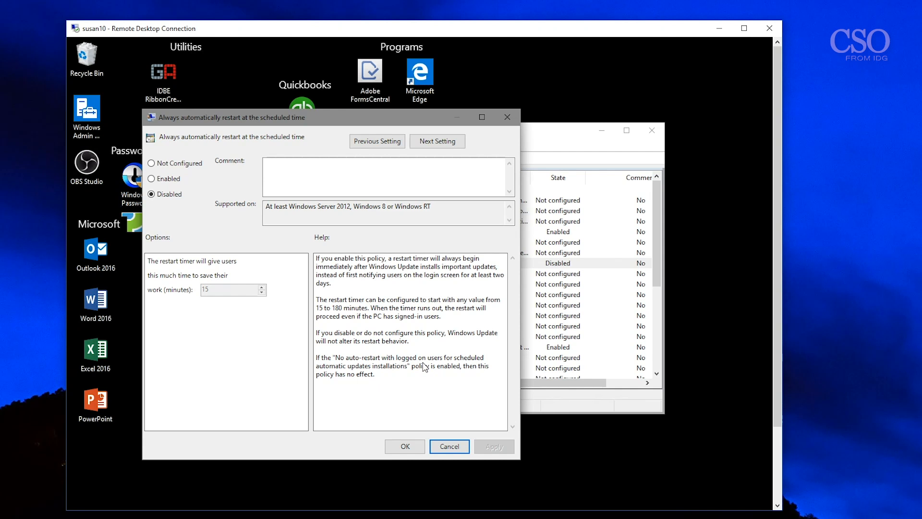
mouse_move(355, 380)
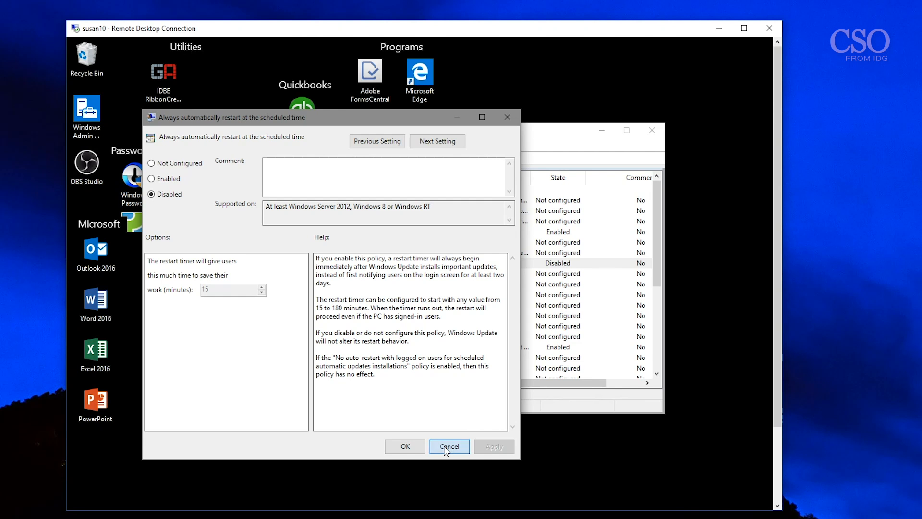
click(449, 445)
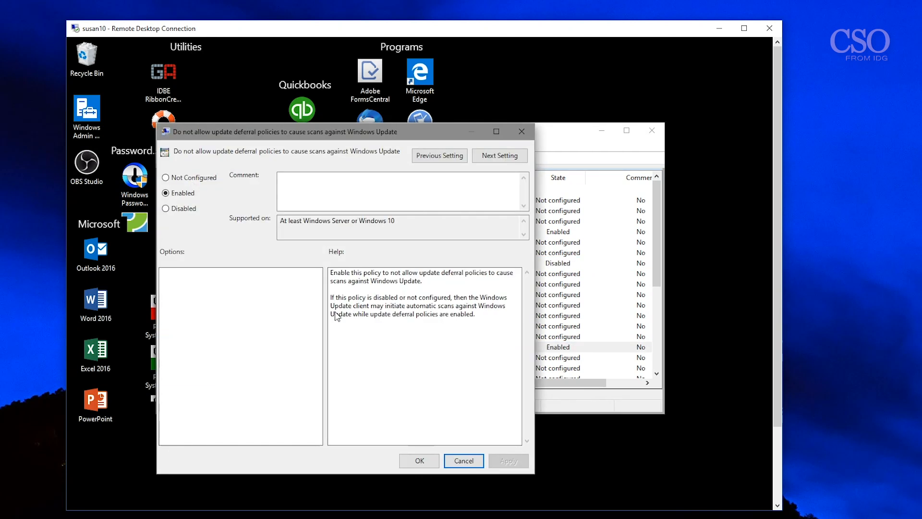
mouse_move(313, 285)
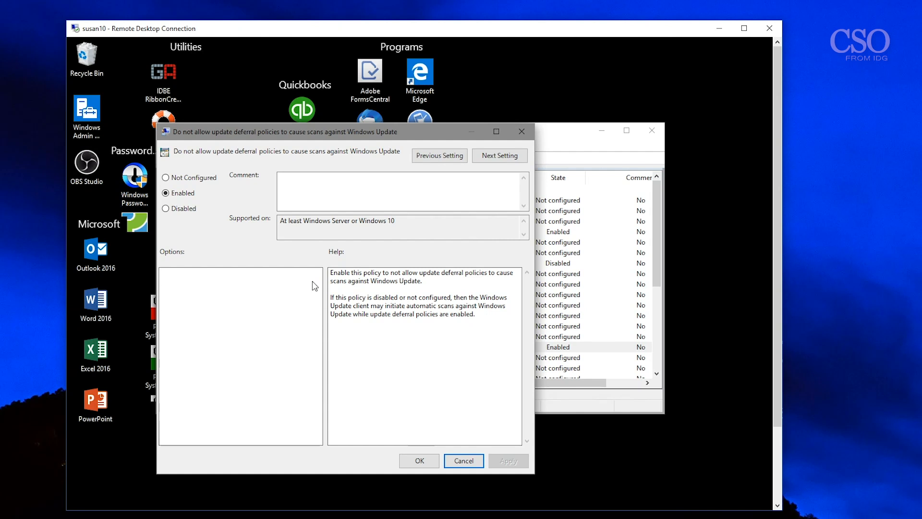
mouse_move(333, 318)
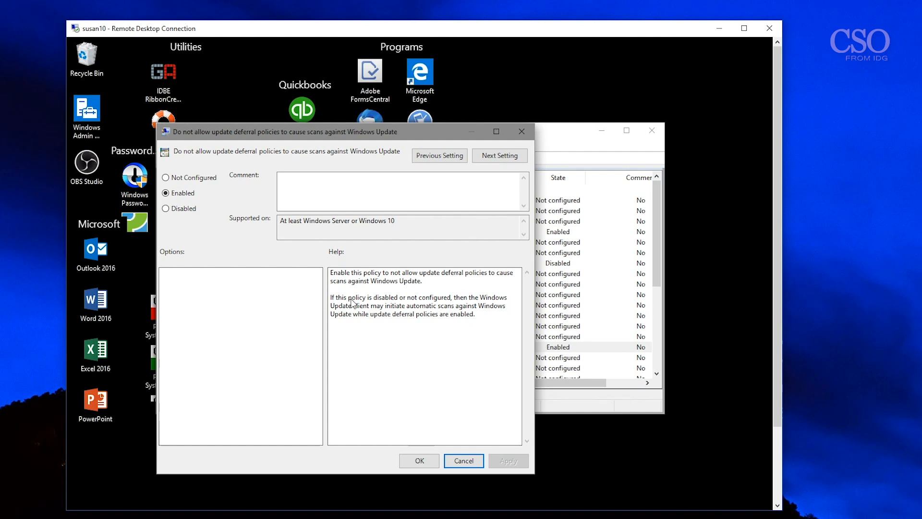
mouse_move(435, 370)
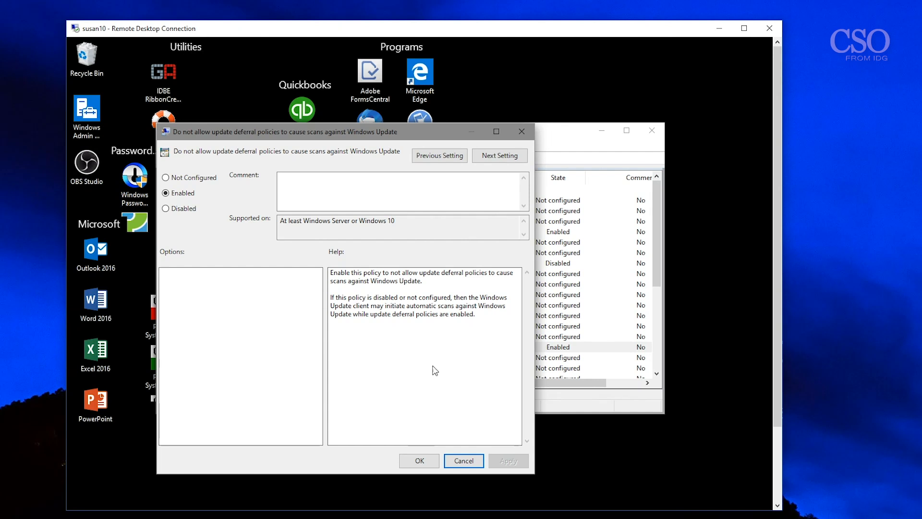
mouse_move(449, 441)
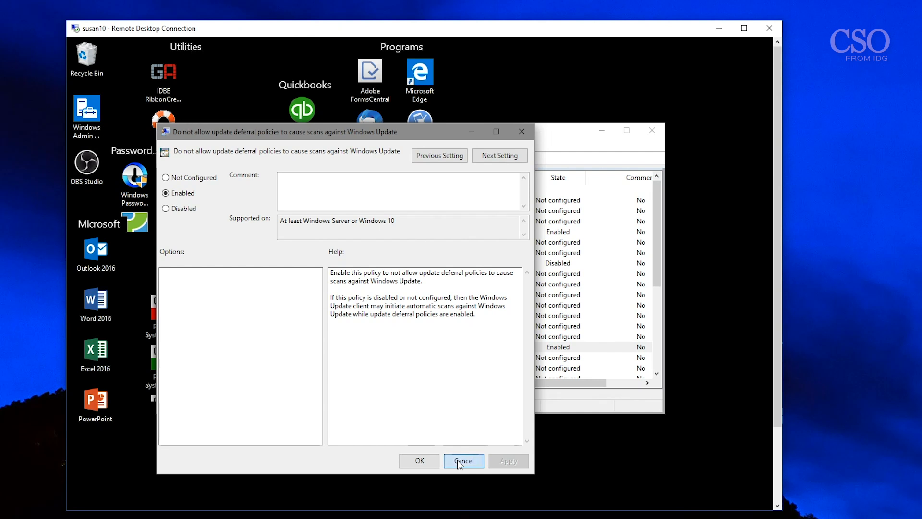
click(463, 460)
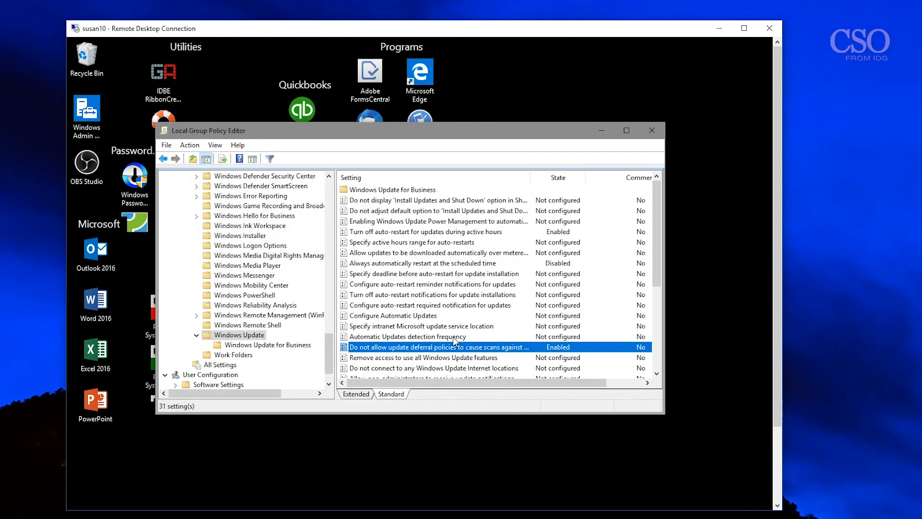
scroll(down, 3)
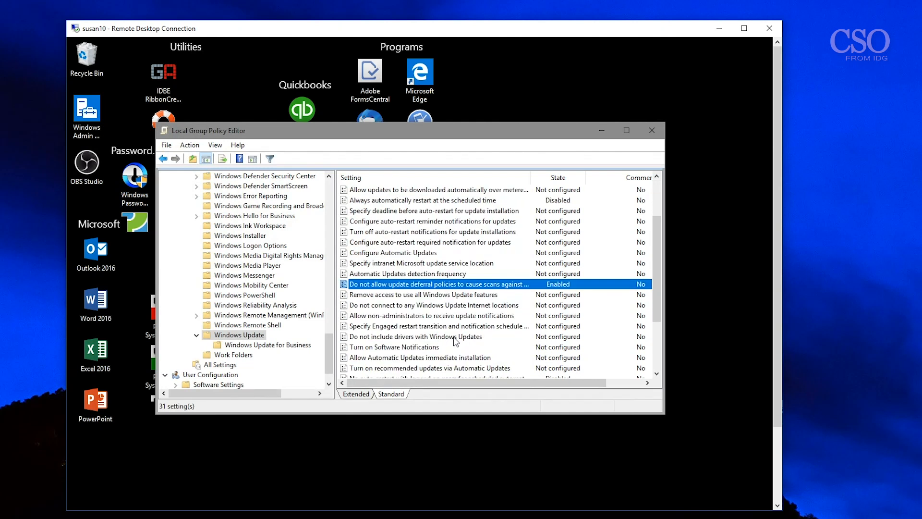
scroll(down, 3)
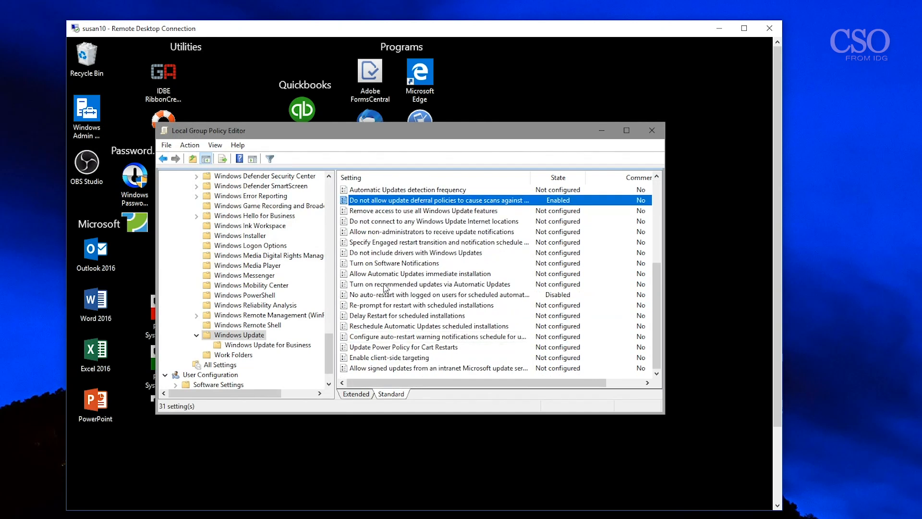
mouse_move(421, 295)
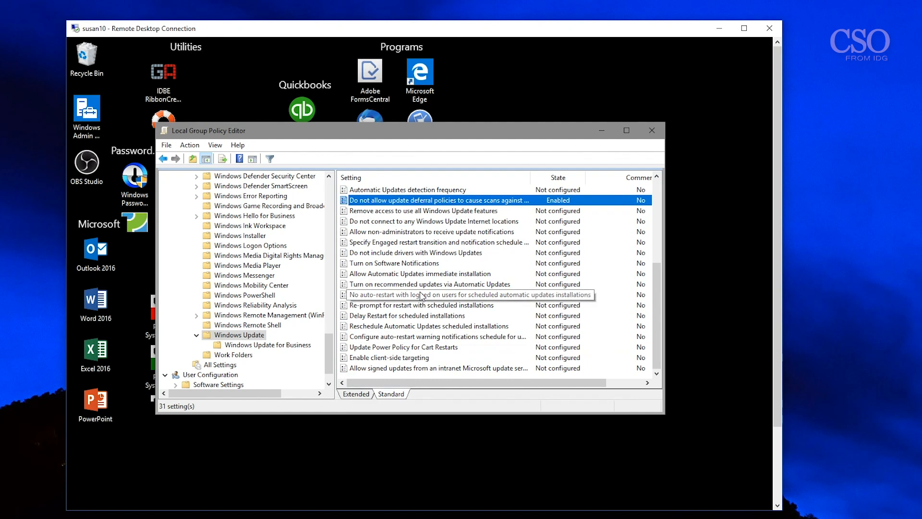